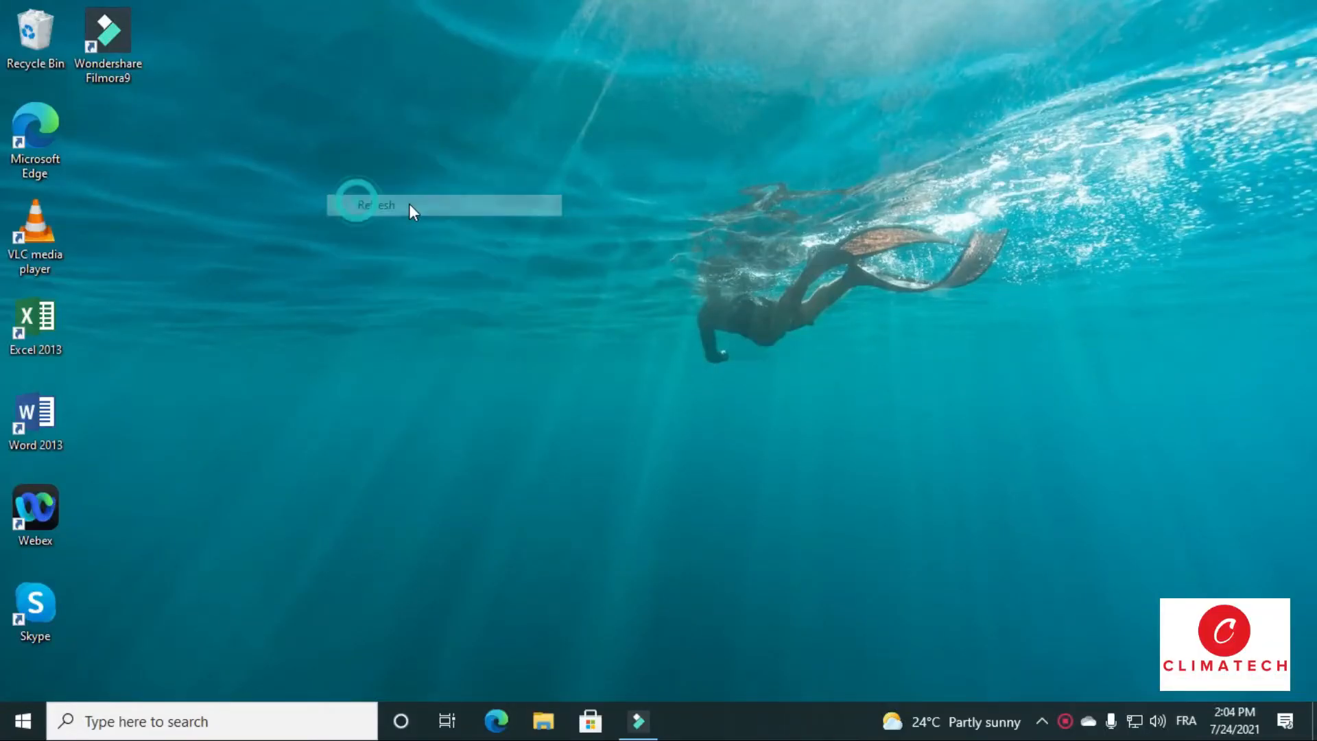
Refresh the desktop and launch Microsoft Edge from its desktop shortcut.
click(377, 205)
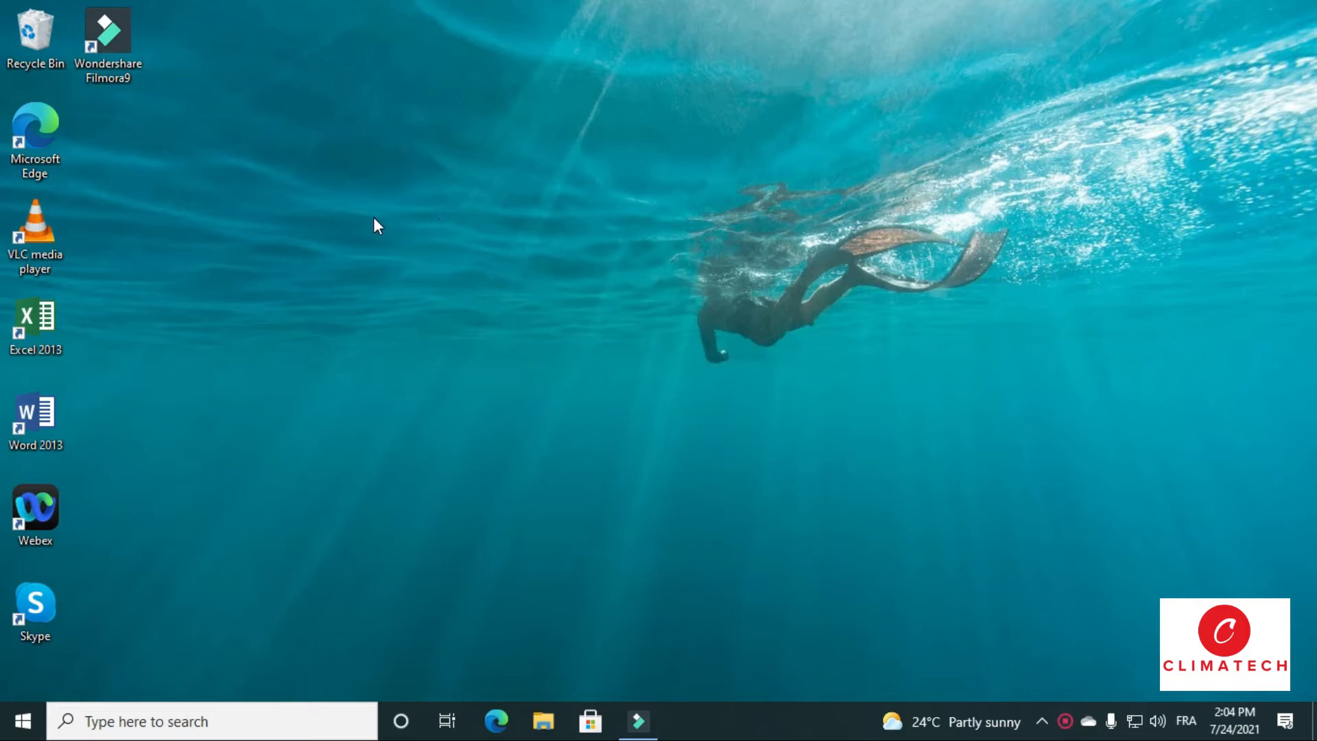
mouse_move(274, 227)
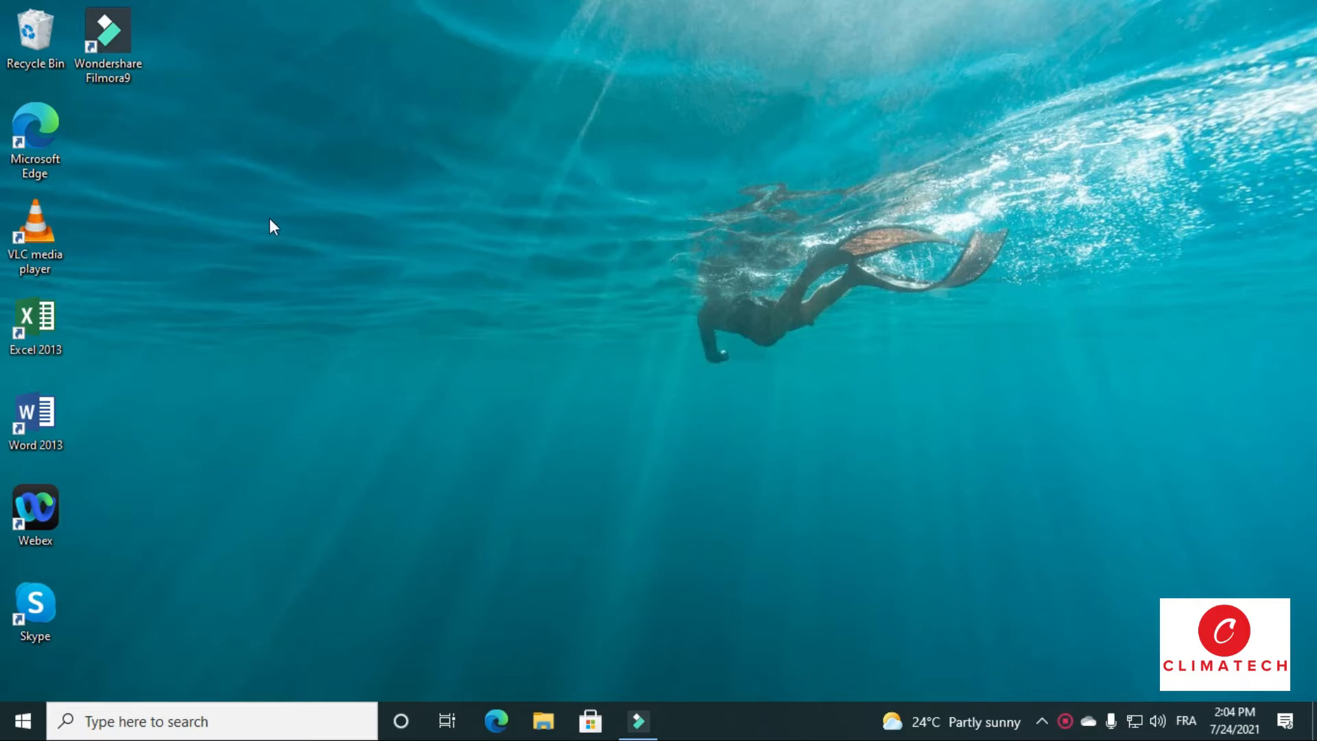
mouse_move(127, 206)
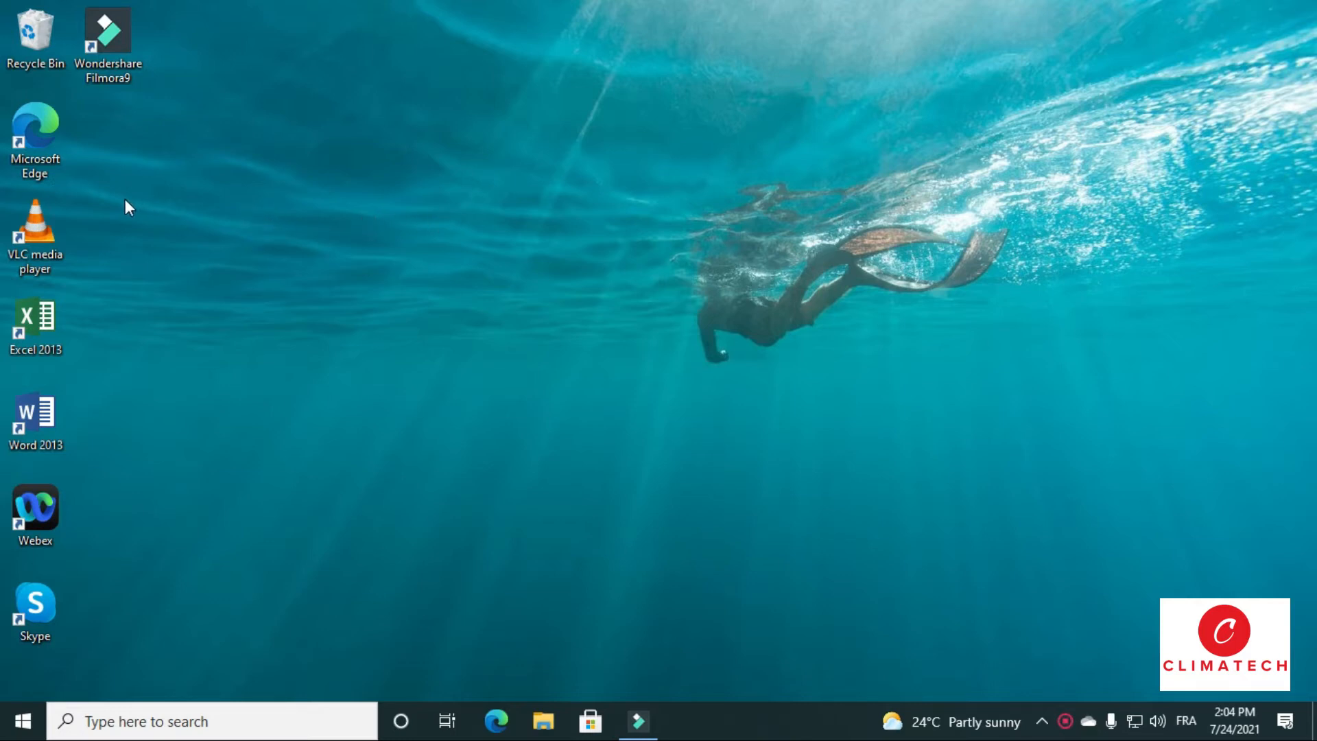
click(35, 140)
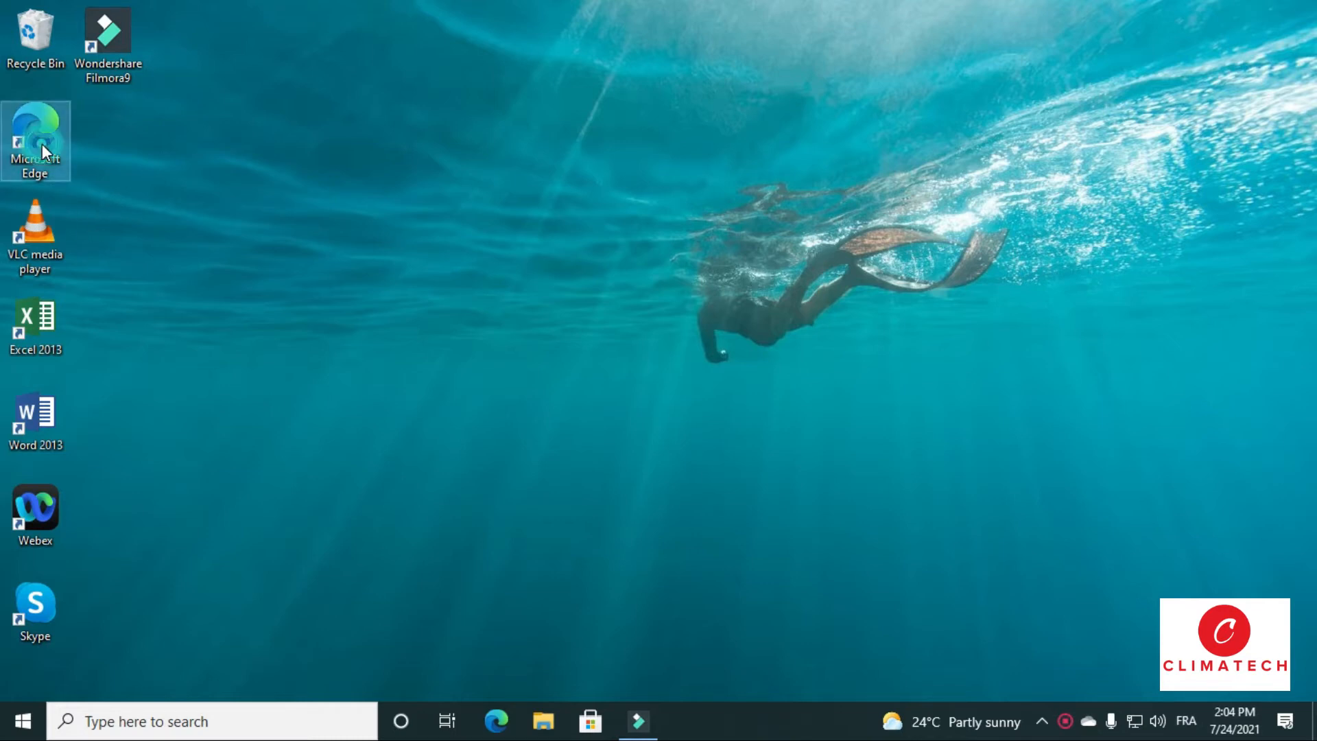
mouse_move(50, 151)
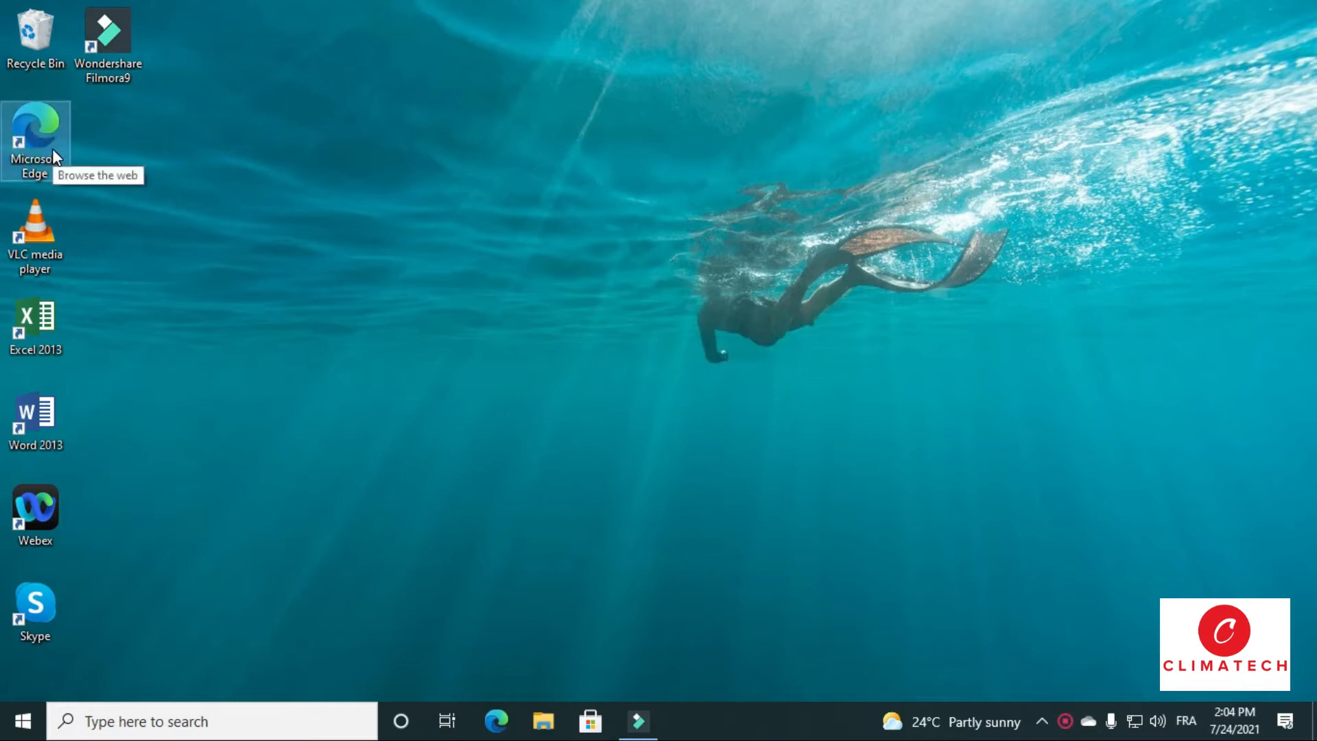
double_click(35, 140)
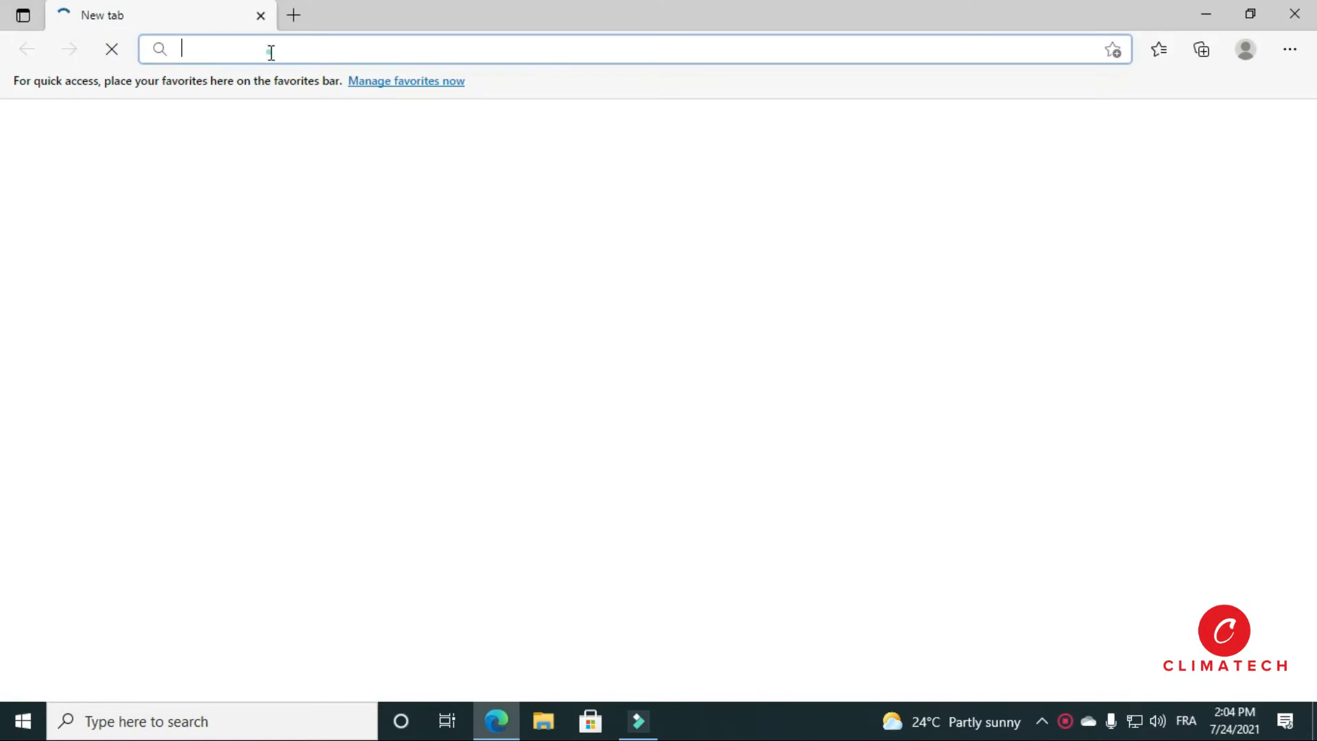
Search for Google Chrome and open the official google.com/chrome result.
text(G)
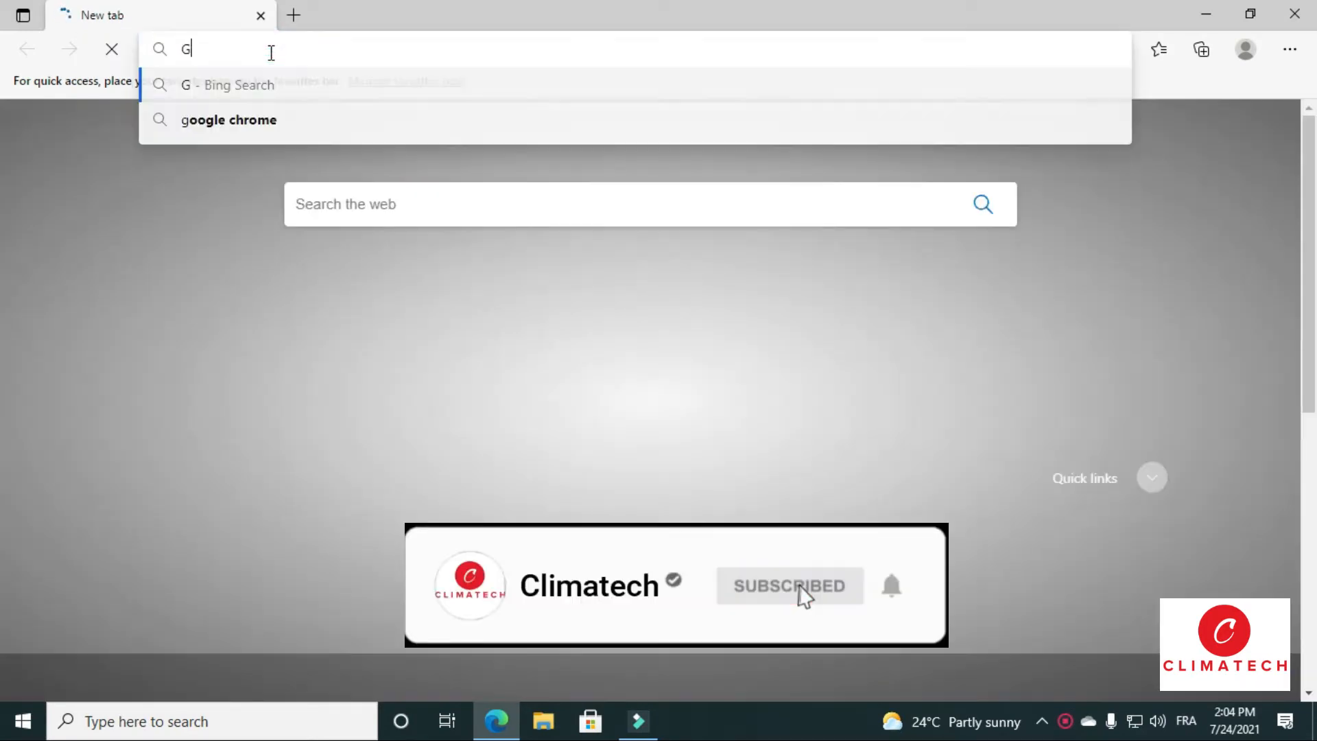
text(G)
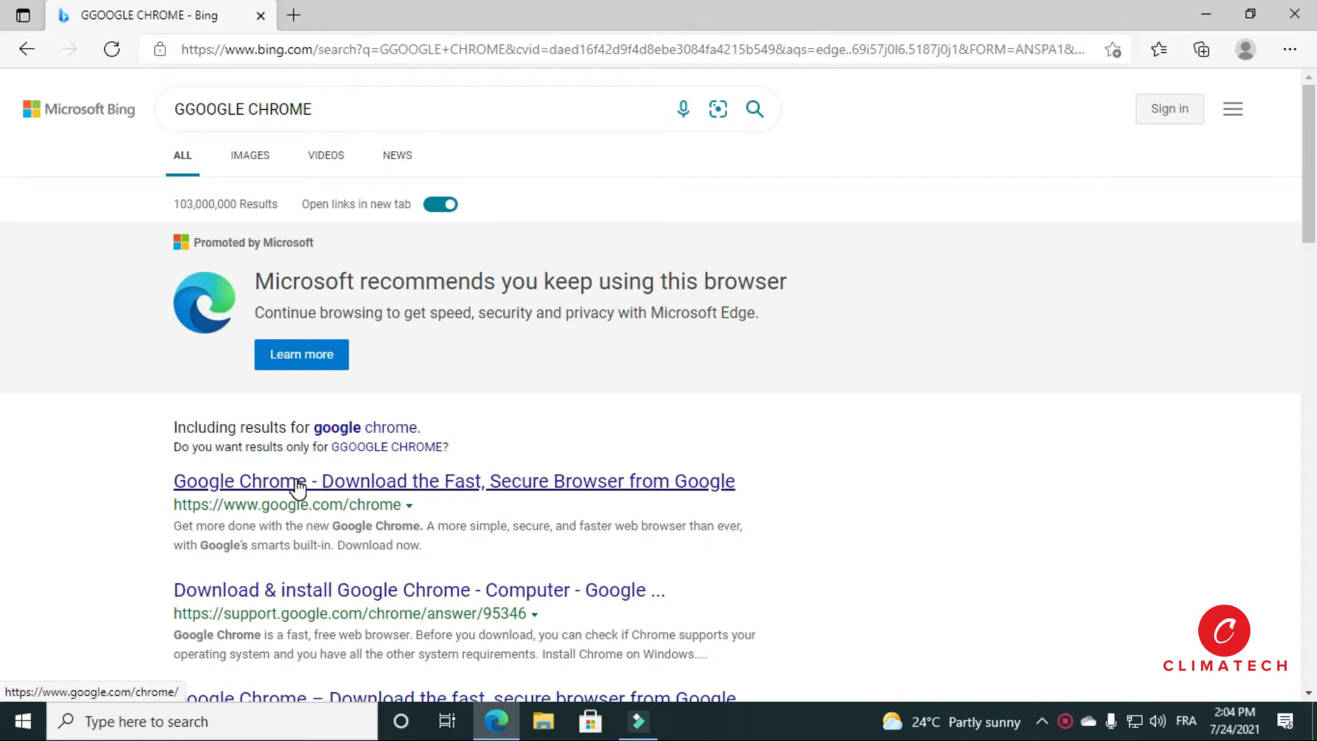
click(453, 480)
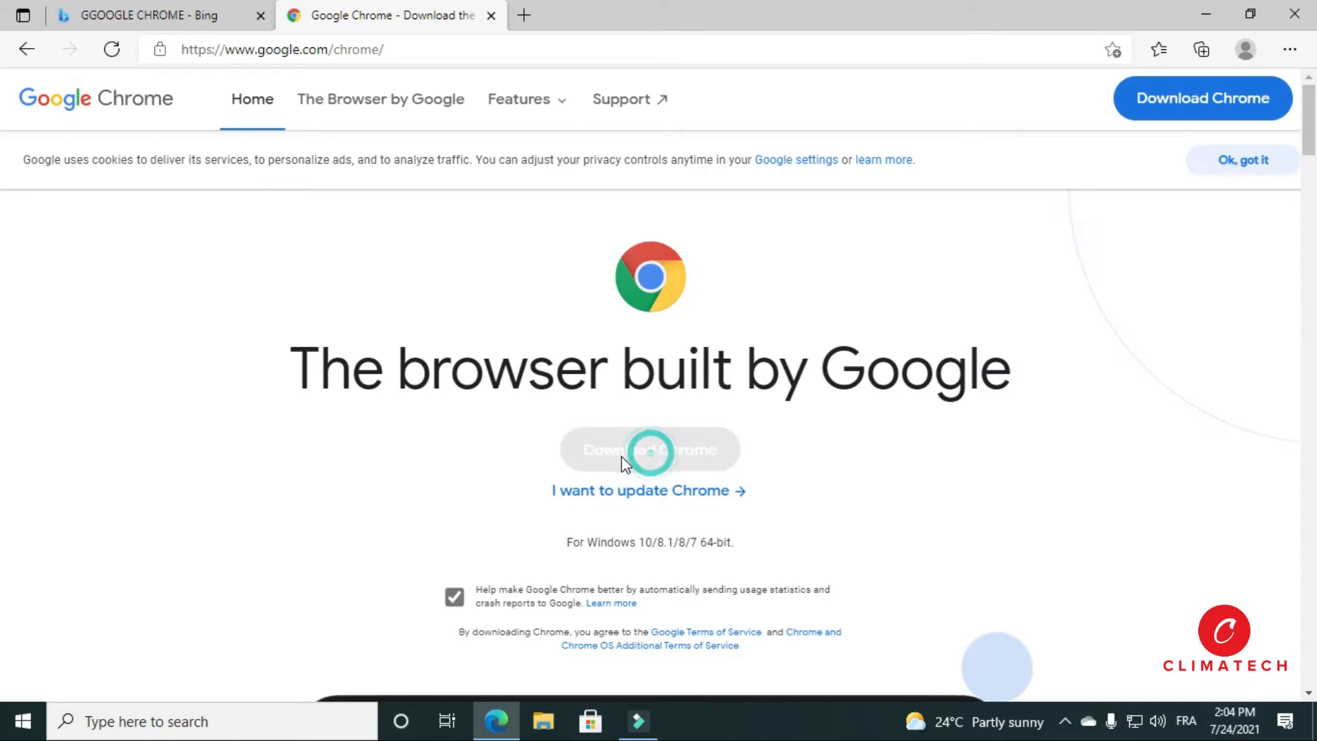
Download and install Google Chrome, then minimize Edge to reveal the desktop.
click(649, 449)
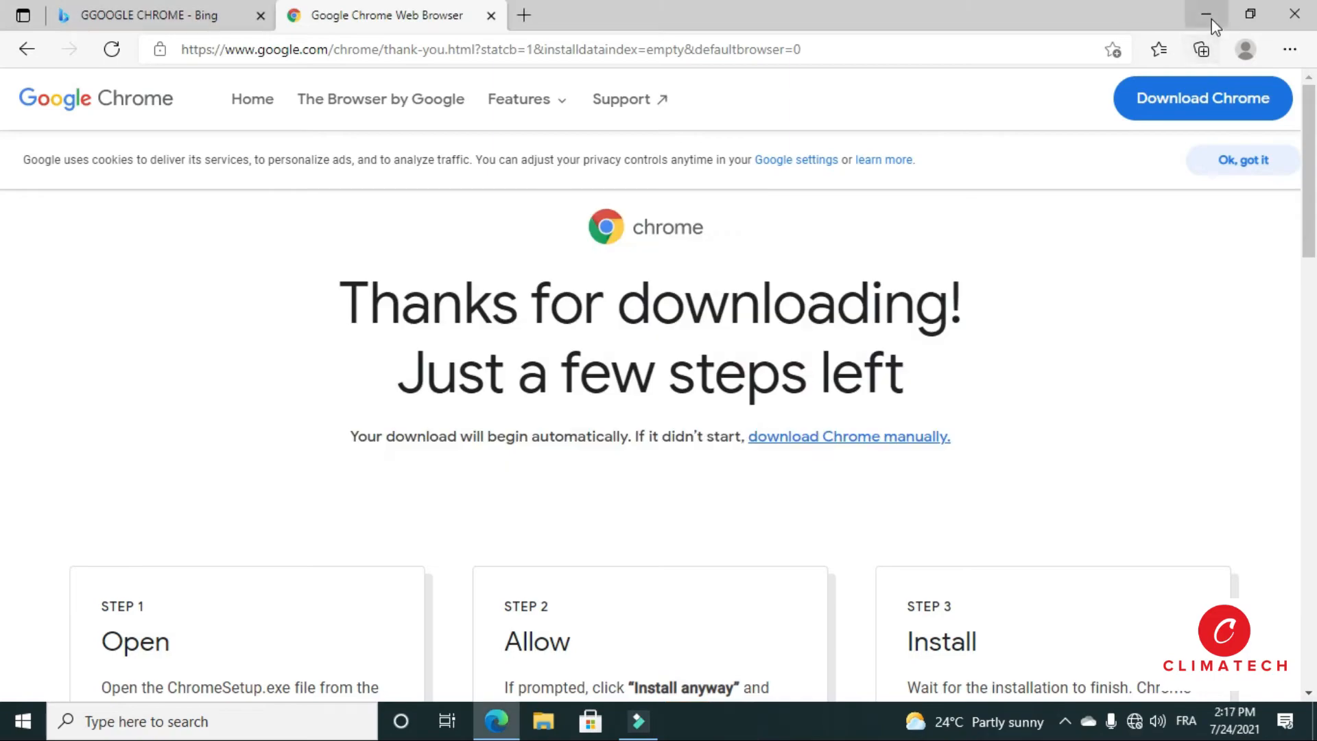
click(1208, 15)
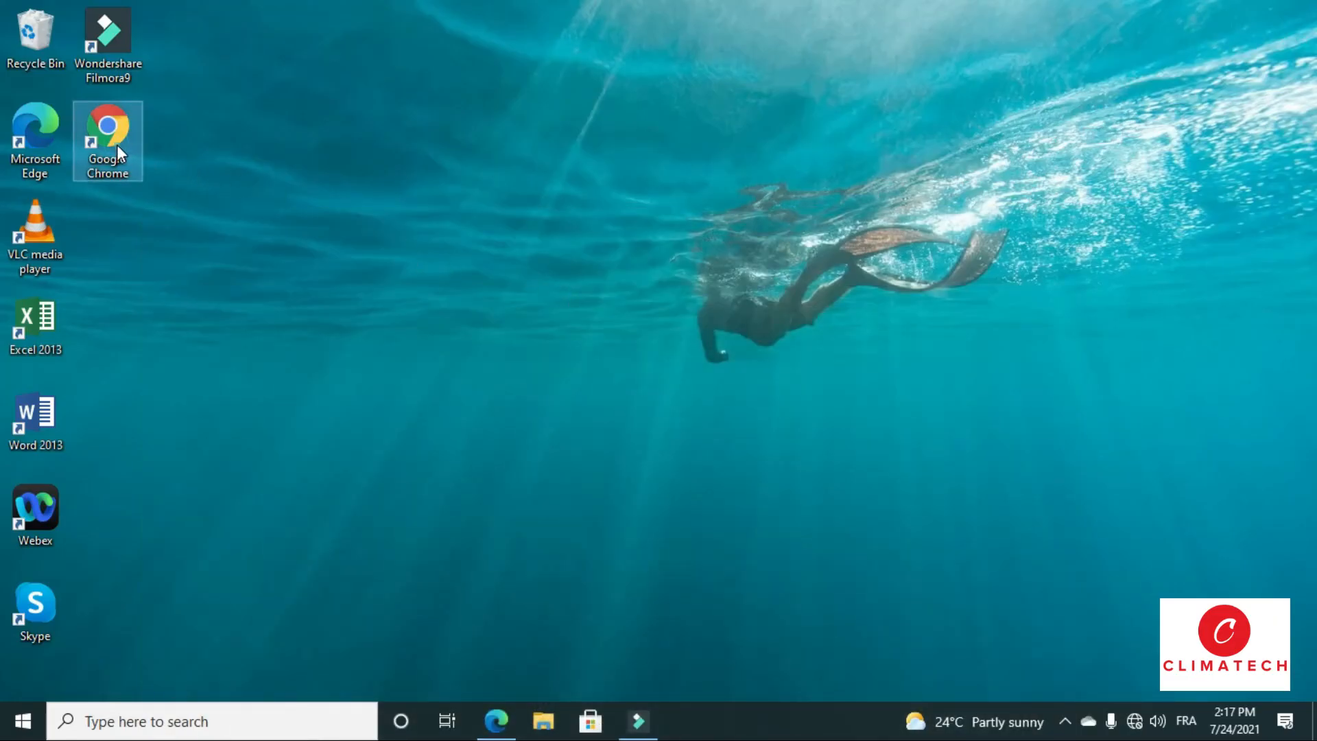
Launch the new Google Chrome from the desktop, close and reopen it, and pin it to the taskbar.
double_click(108, 131)
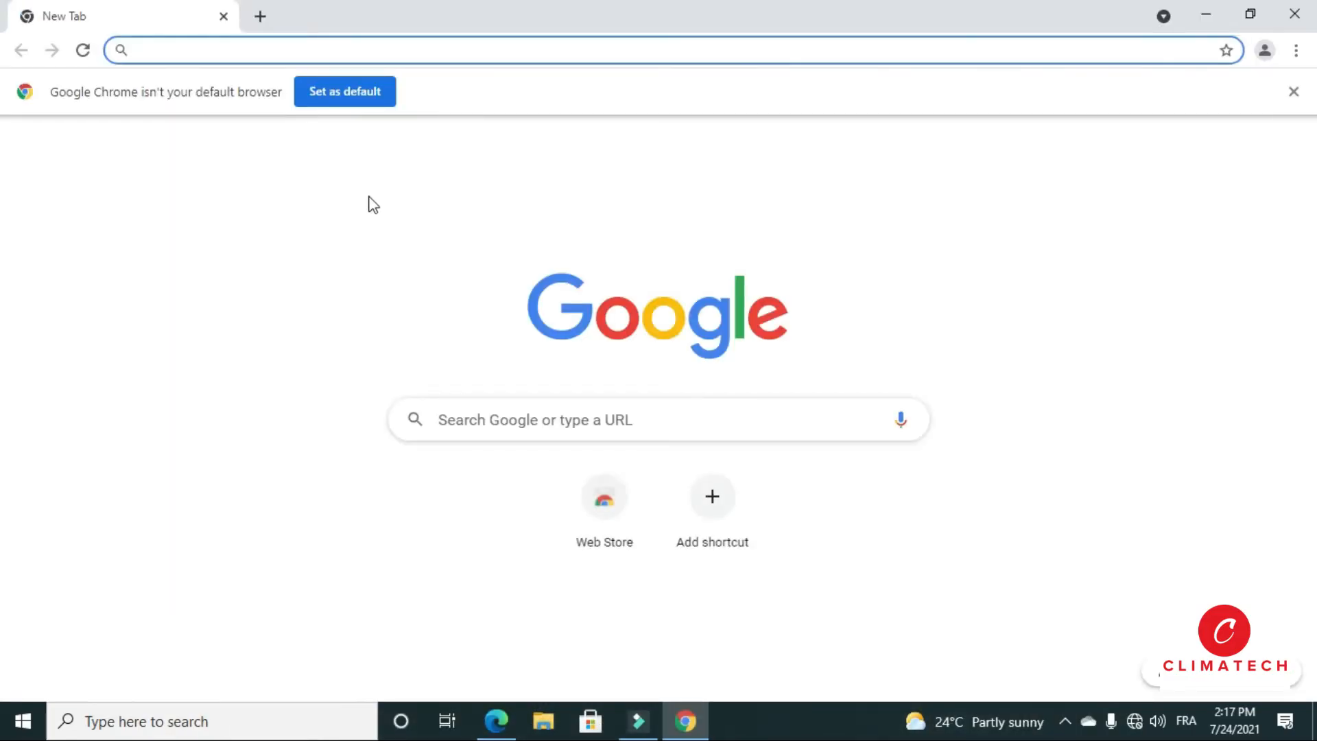
click(1294, 15)
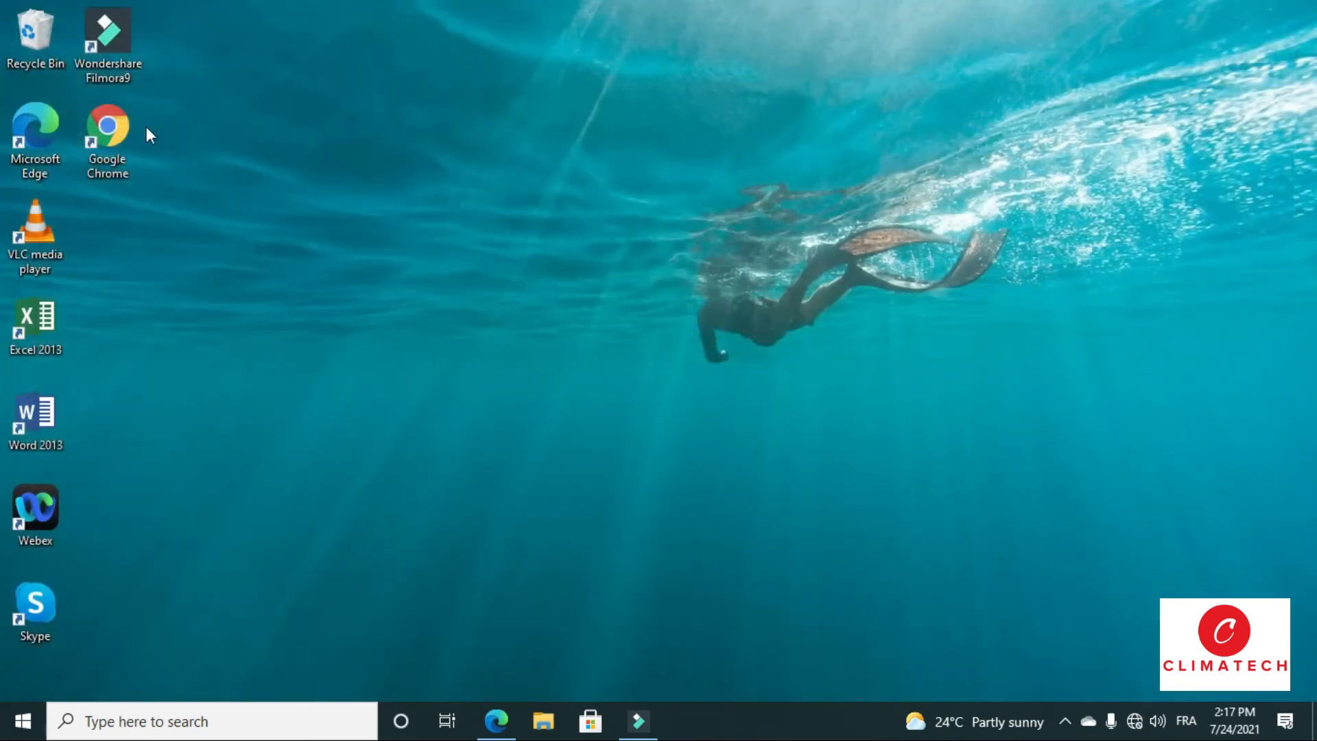
double_click(107, 127)
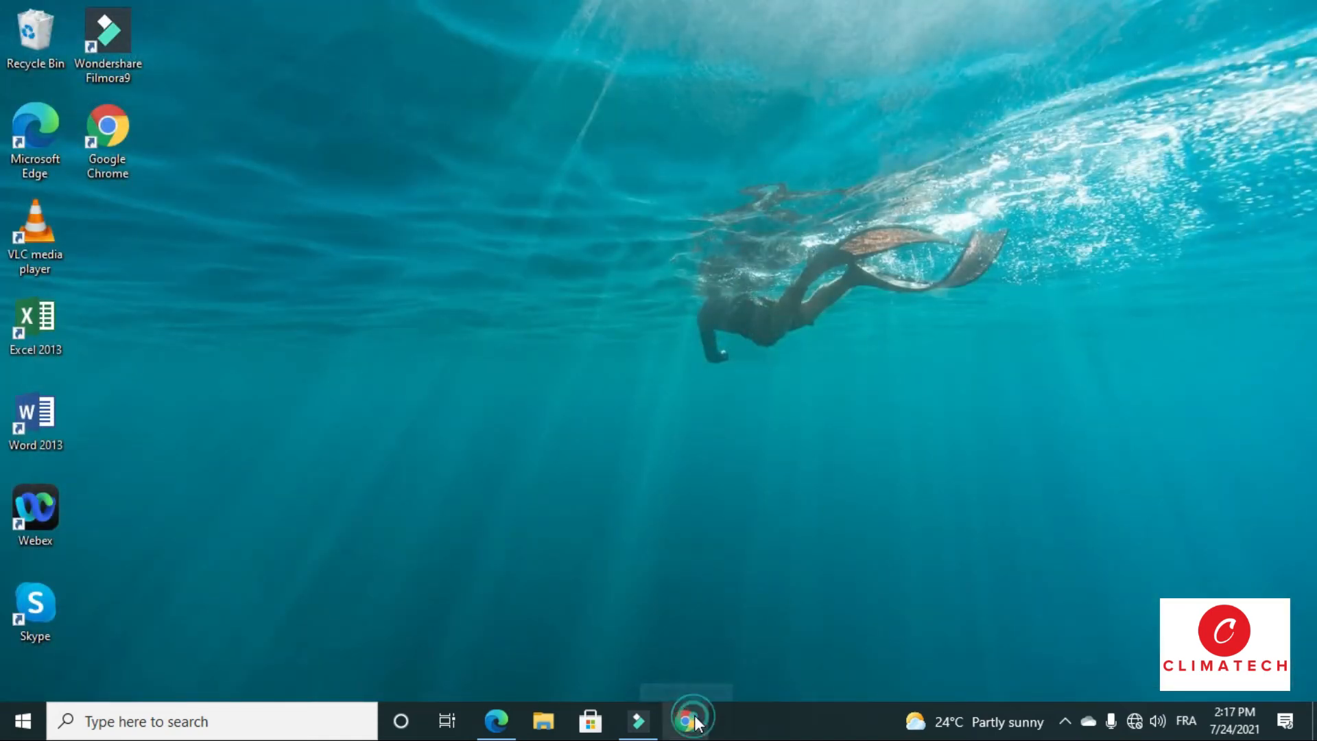
click(691, 721)
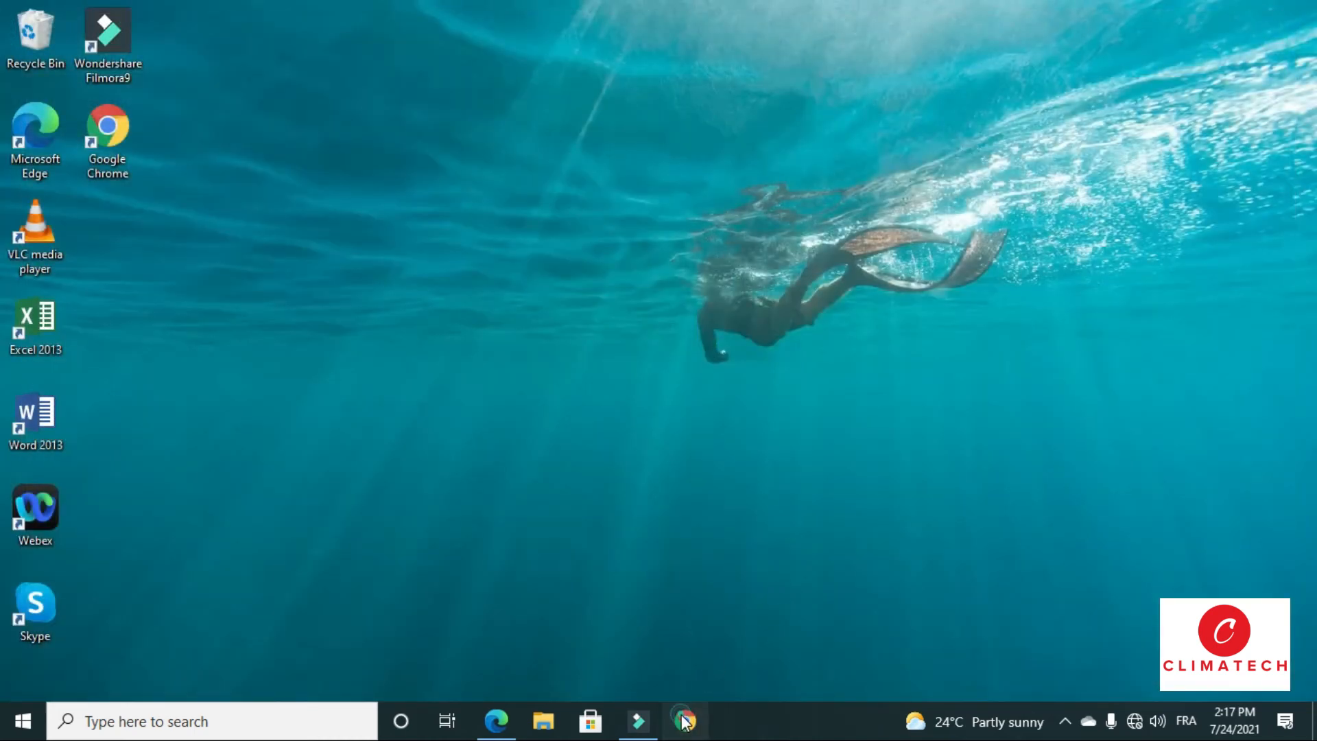
Set Google Chrome as the Default apps web browser, confirm switching from Edge, and reopen Chrome.
click(684, 721)
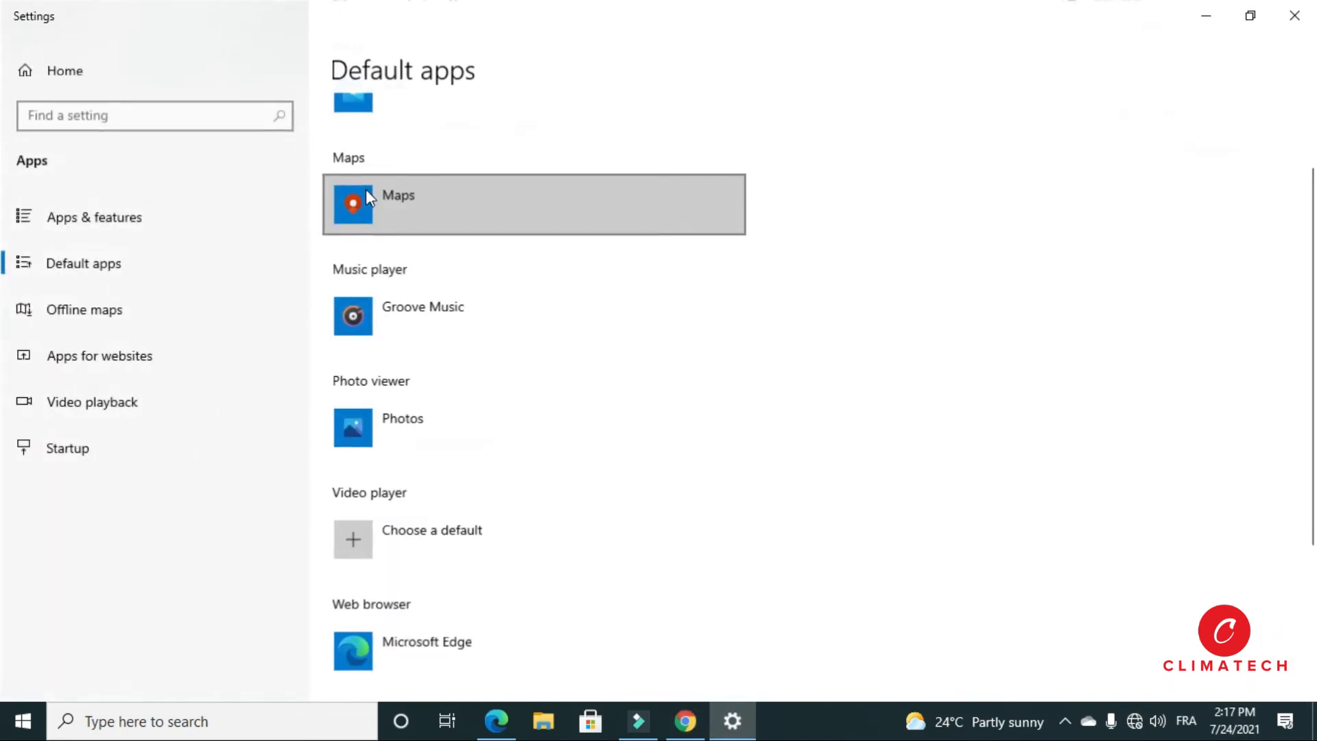
scroll(down, 3)
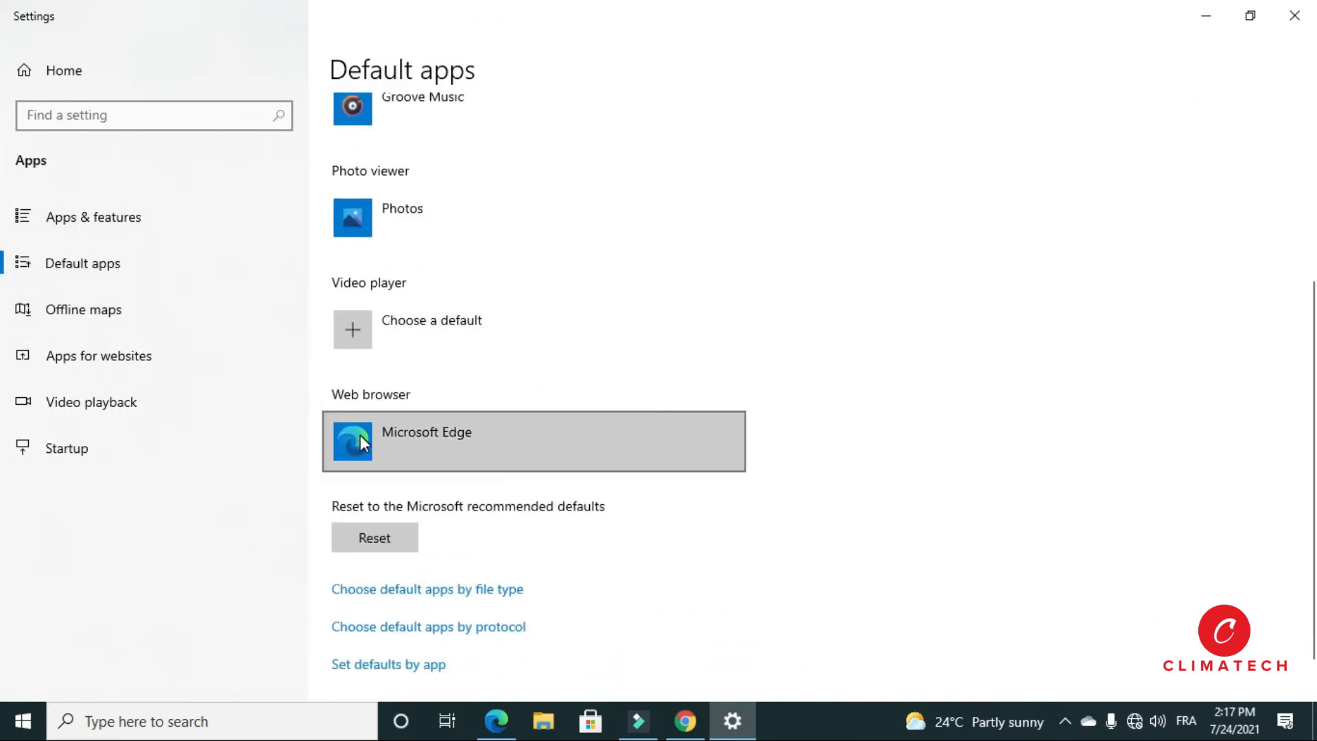
click(534, 442)
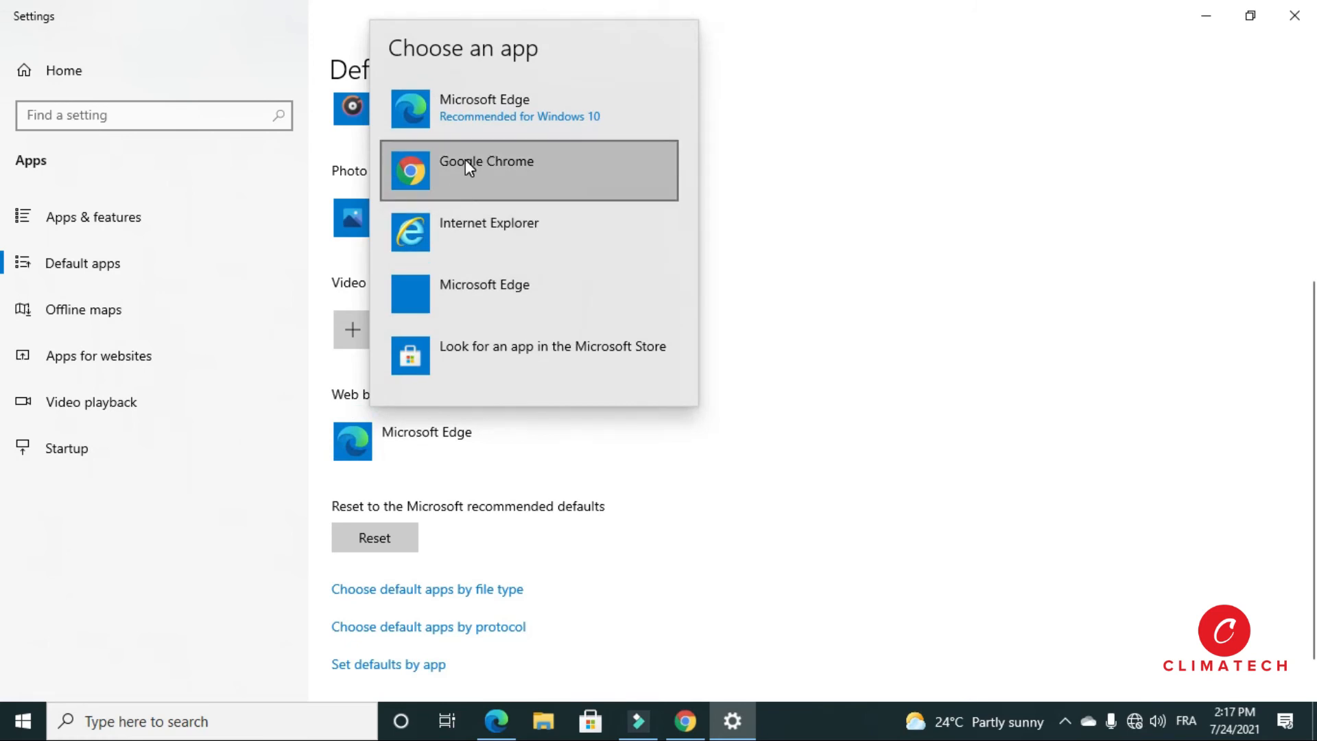
click(486, 161)
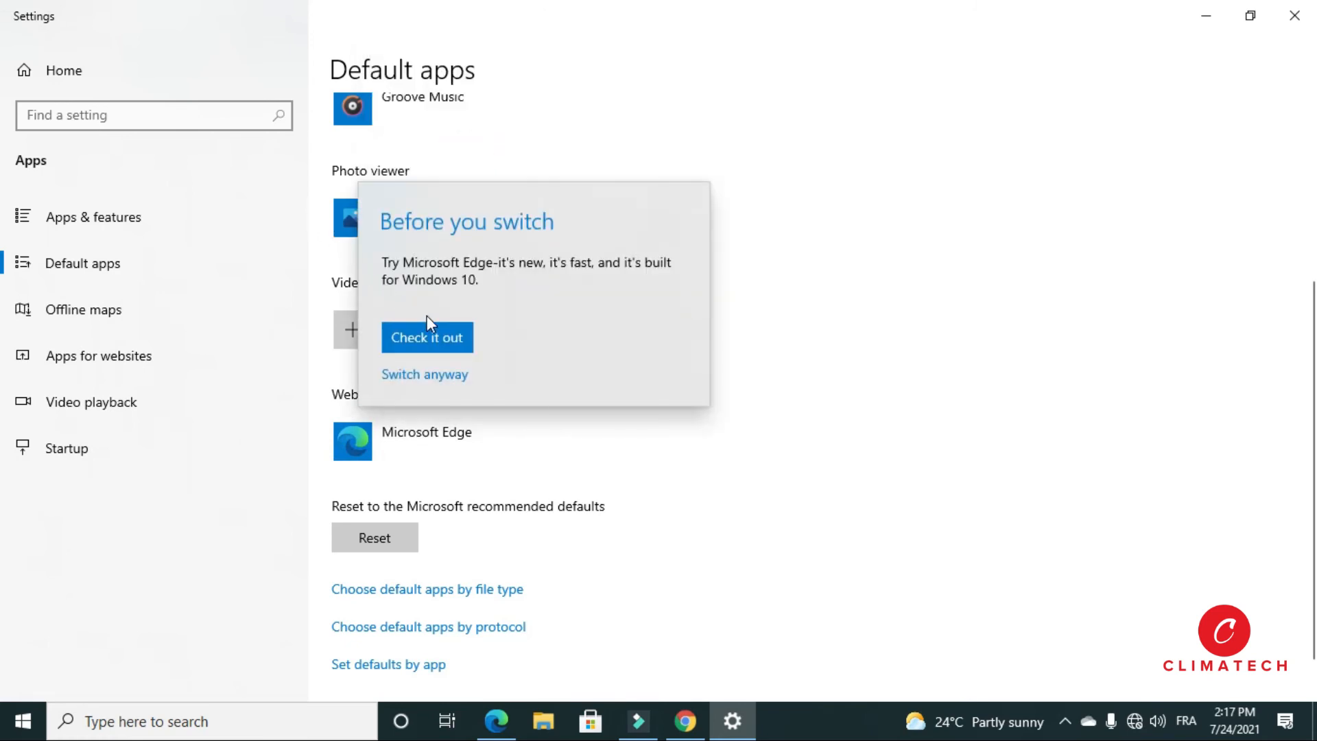
click(426, 374)
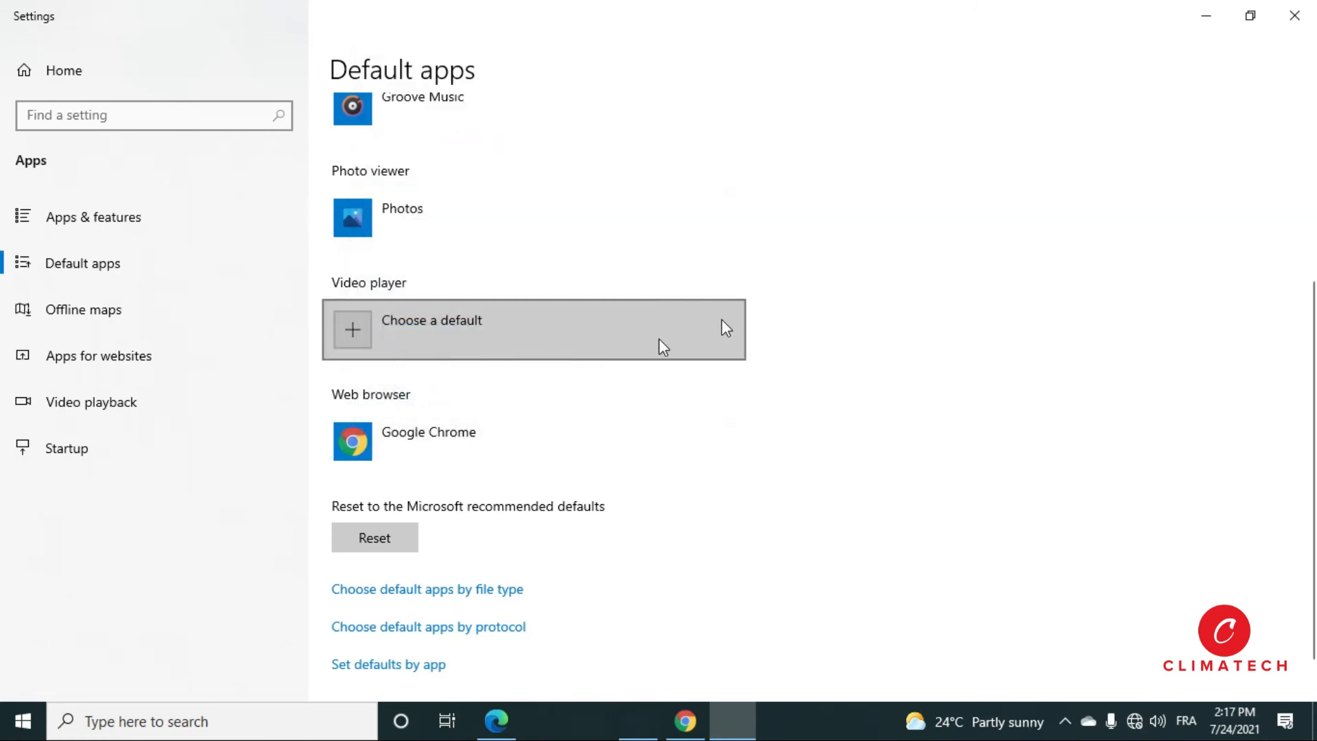
click(685, 721)
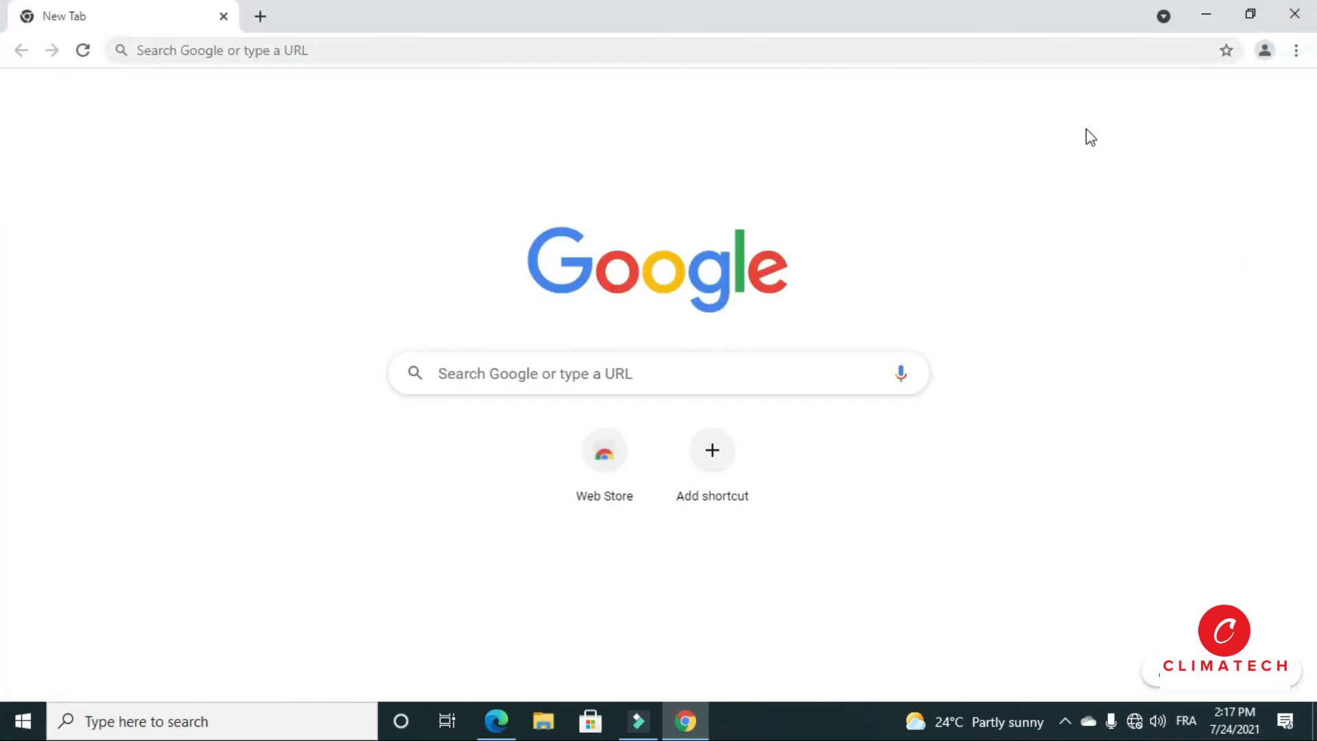